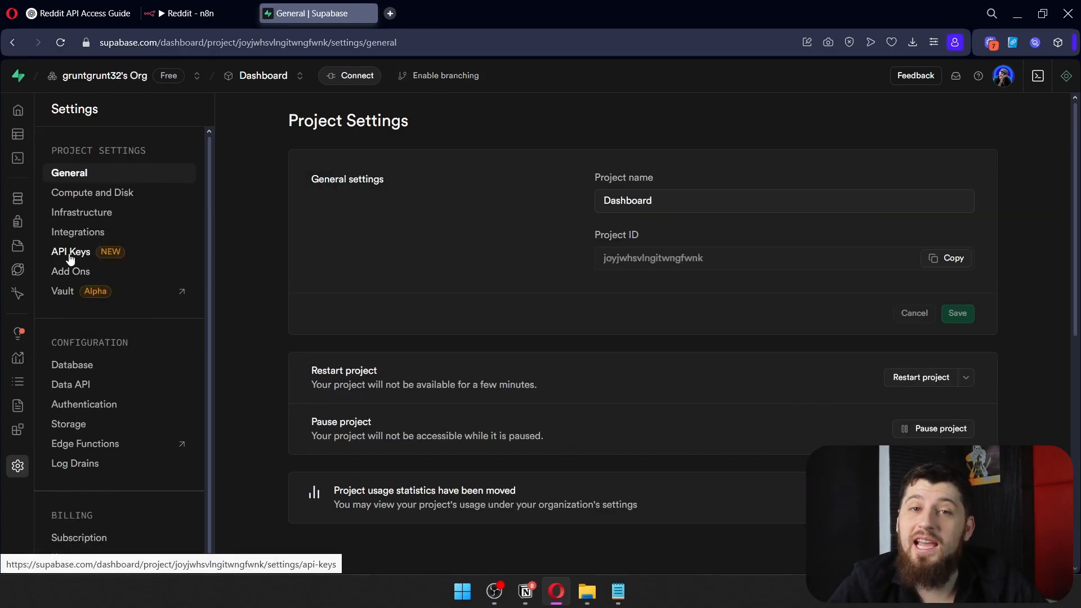
# Reveal the service_role key under API Keys and put it into n8n's Service Role Secret
pyautogui.click(70, 251)
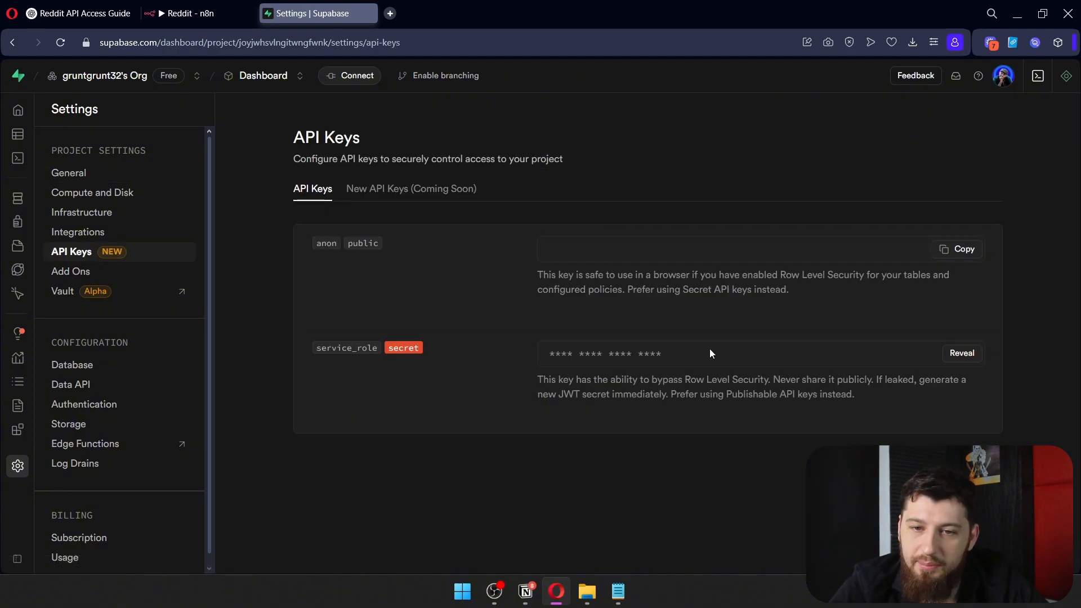
pyautogui.click(961, 353)
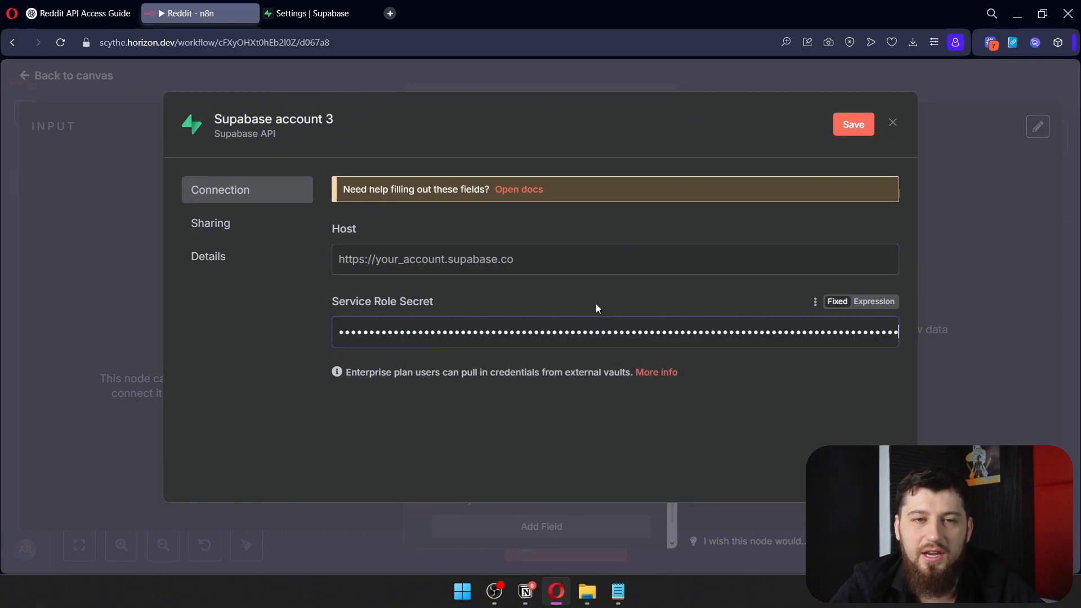
pyautogui.click(318, 14)
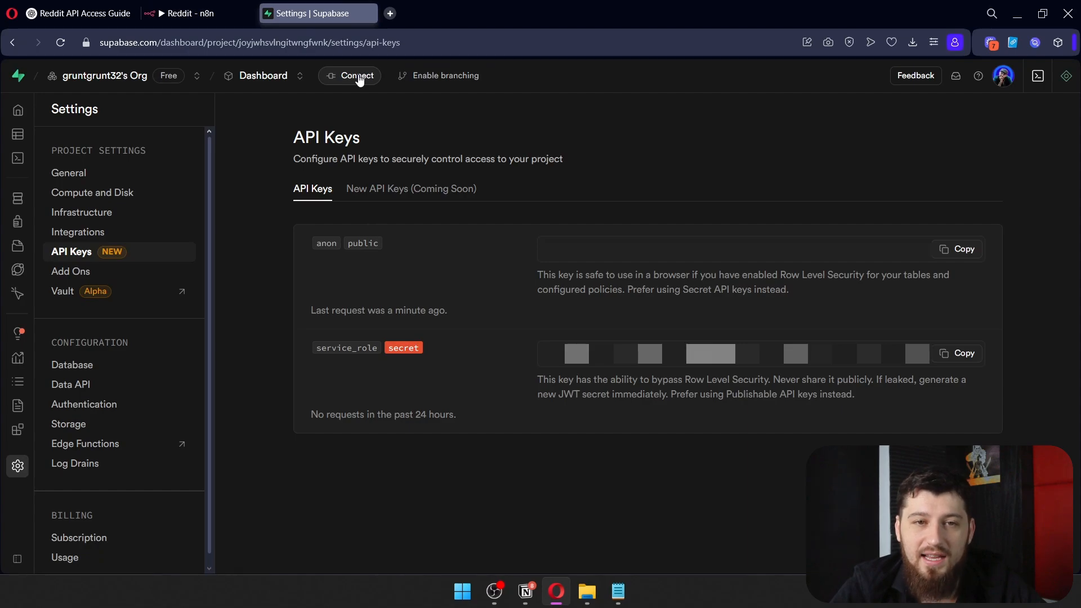
# Copy the database host from Connect > View parameters into the credential's Host field
pyautogui.click(357, 75)
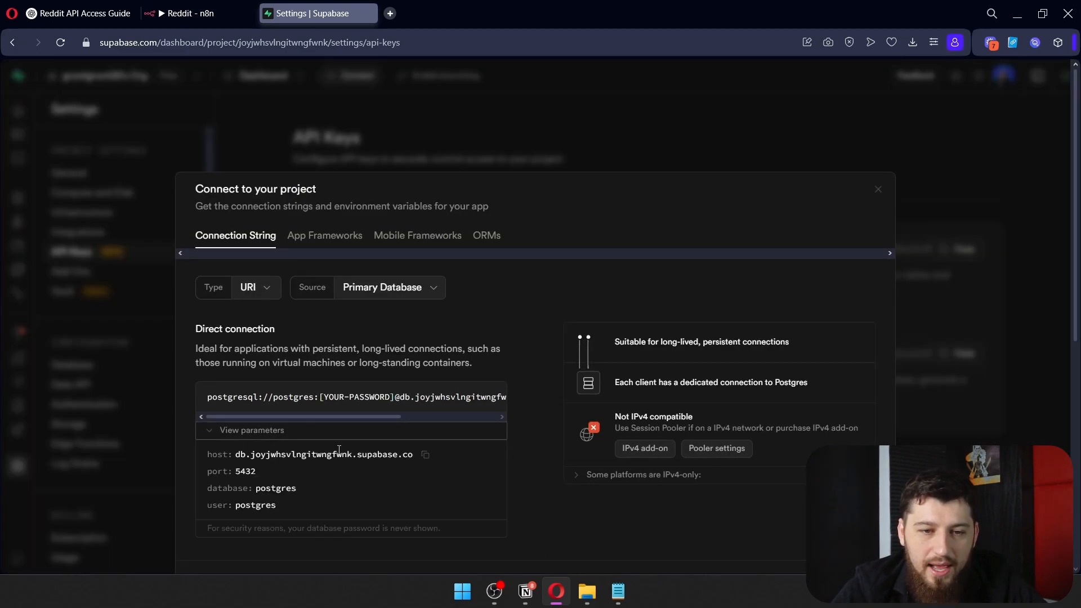
pyautogui.click(425, 454)
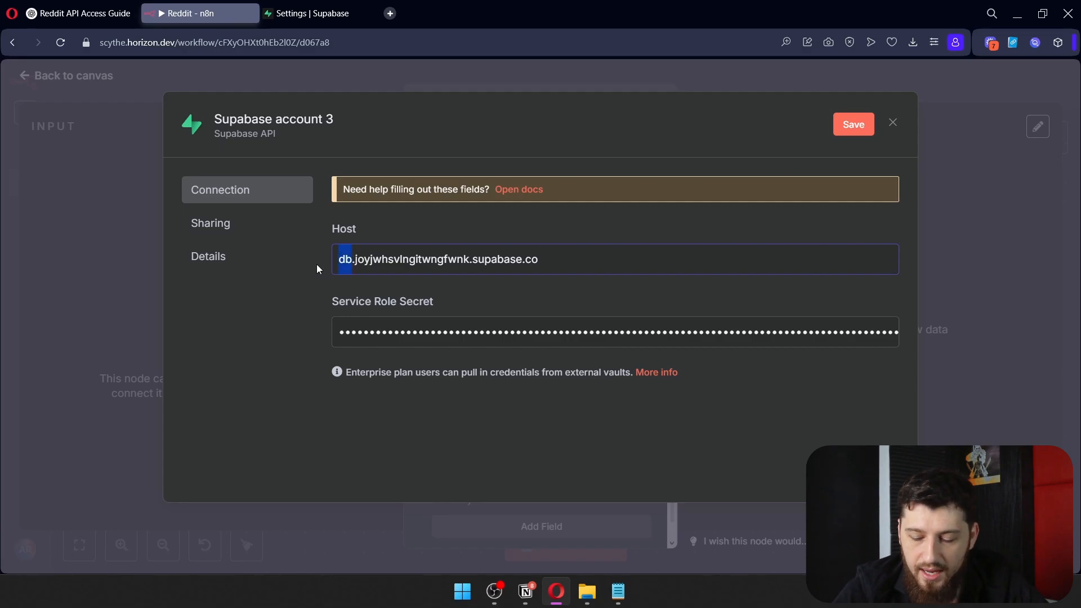
pyautogui.write('https://')
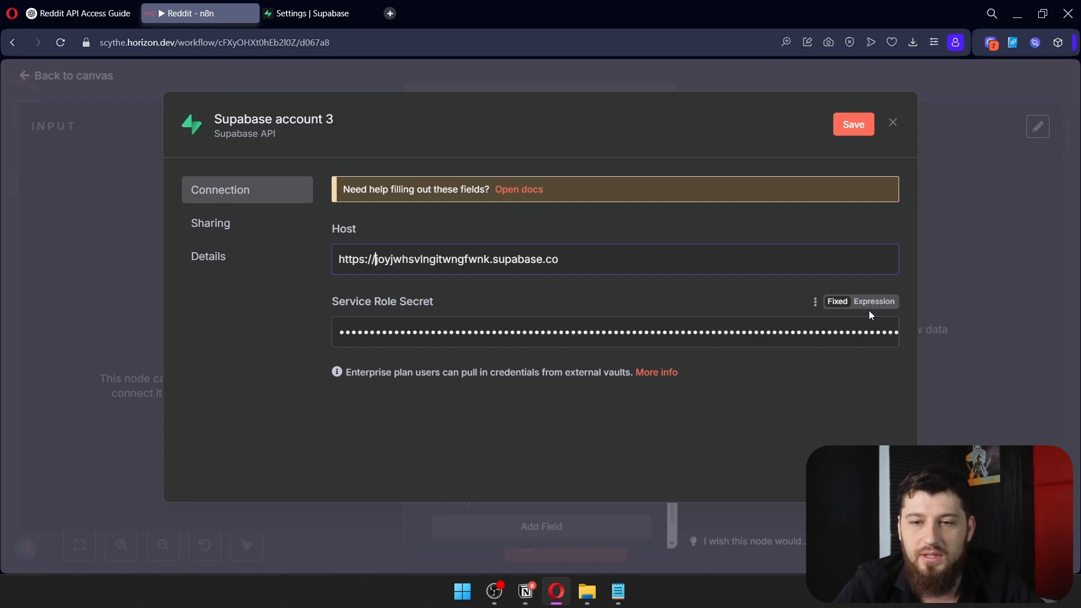
pyautogui.click(853, 123)
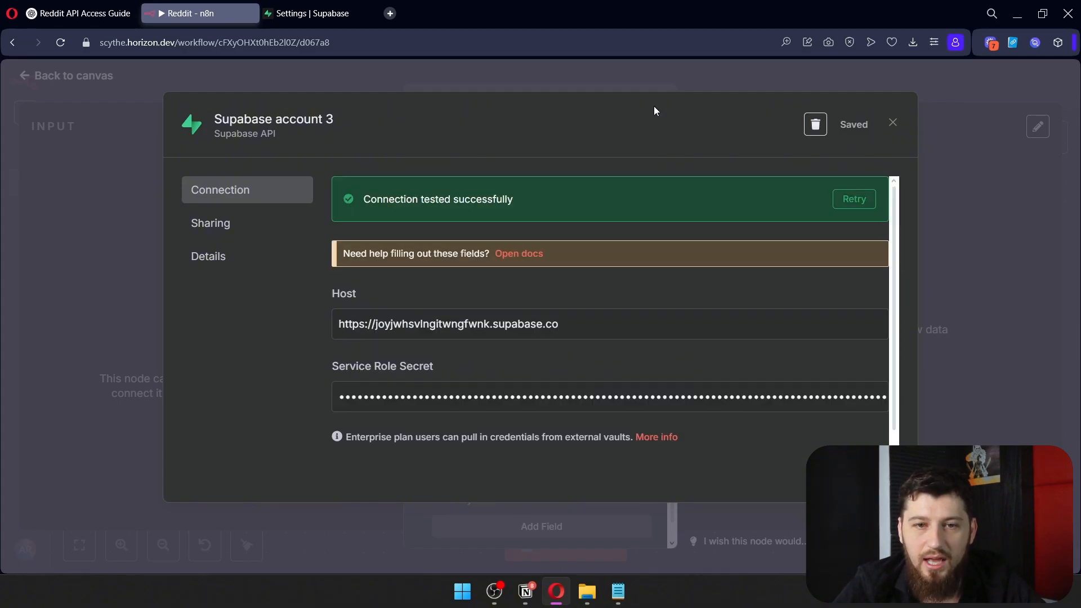
pyautogui.click(273, 118)
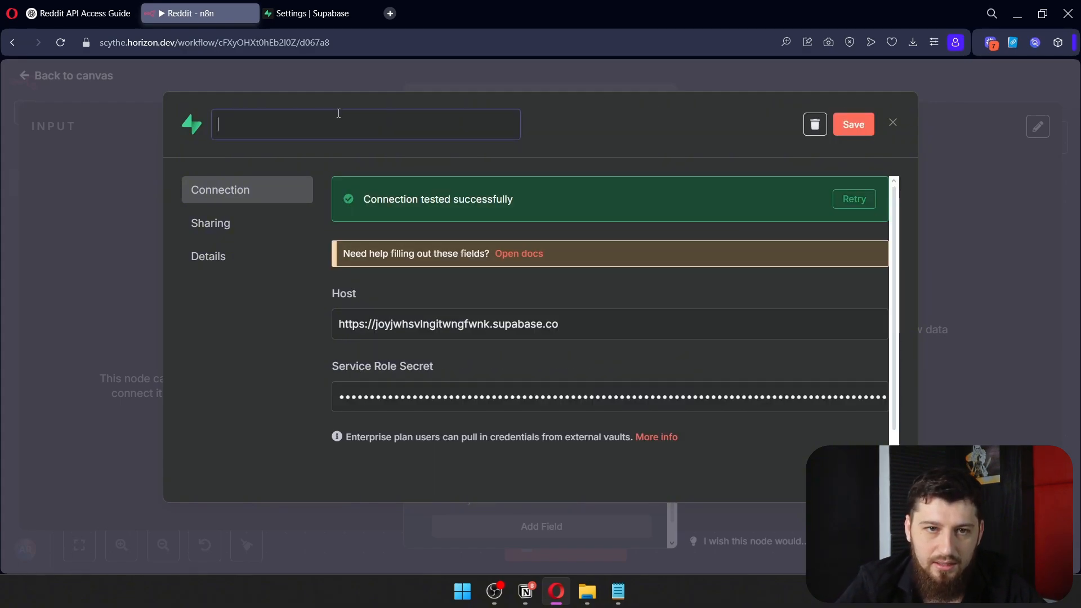
# Return to the workflow and begin filling the Postgres credential's pooler user and password
pyautogui.click(892, 124)
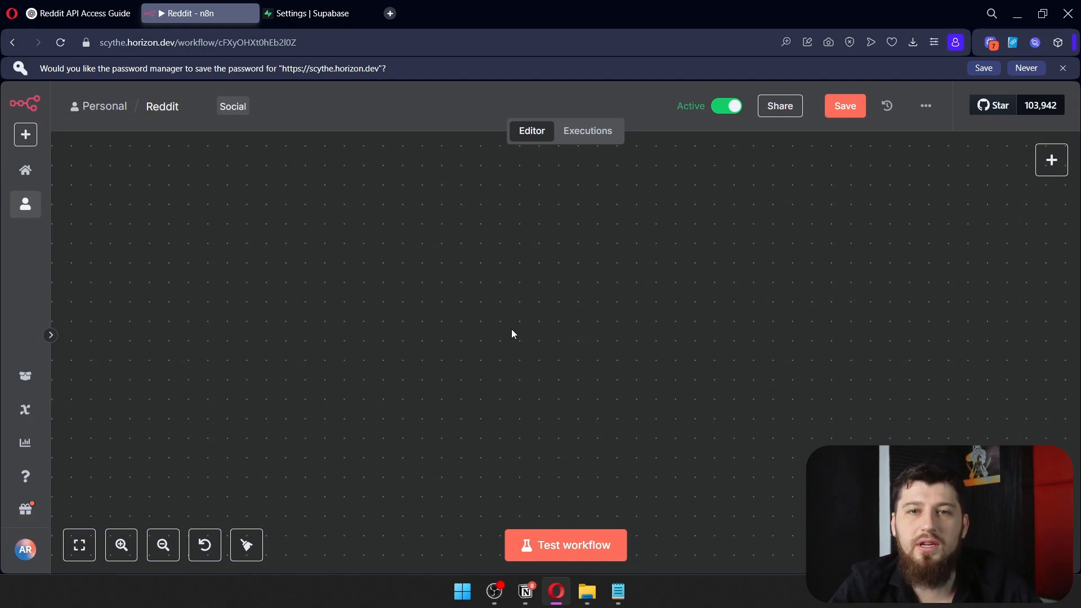
pyautogui.click(318, 14)
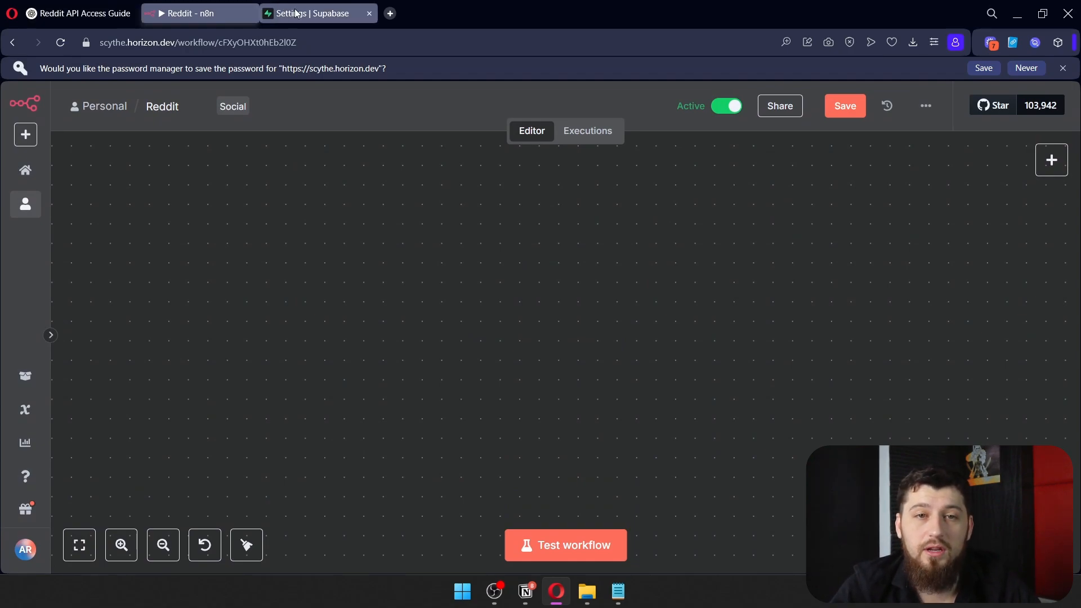
pyautogui.click(318, 14)
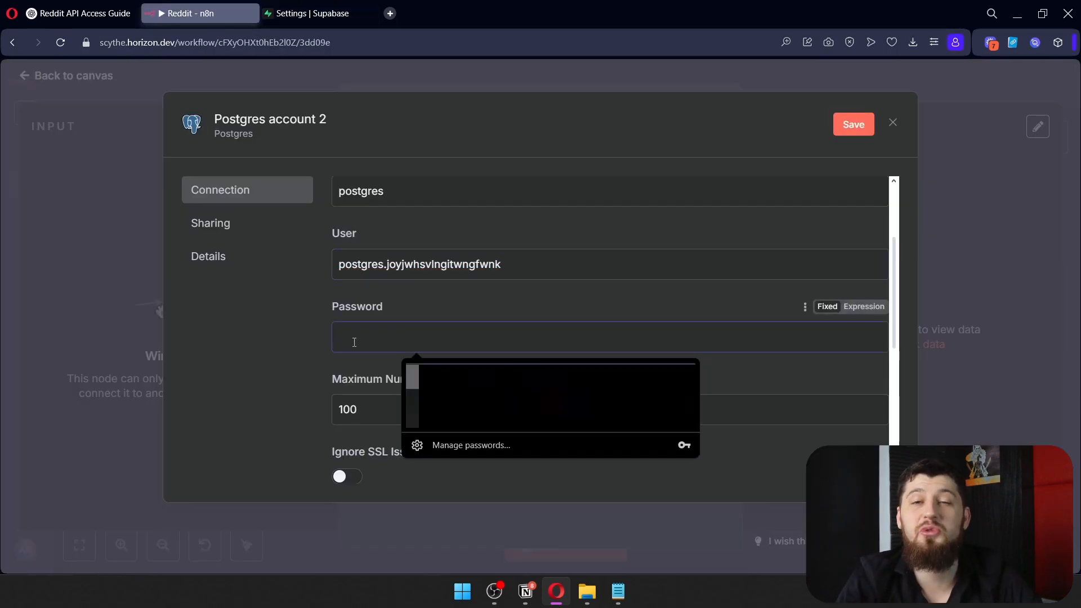
pyautogui.click(354, 337)
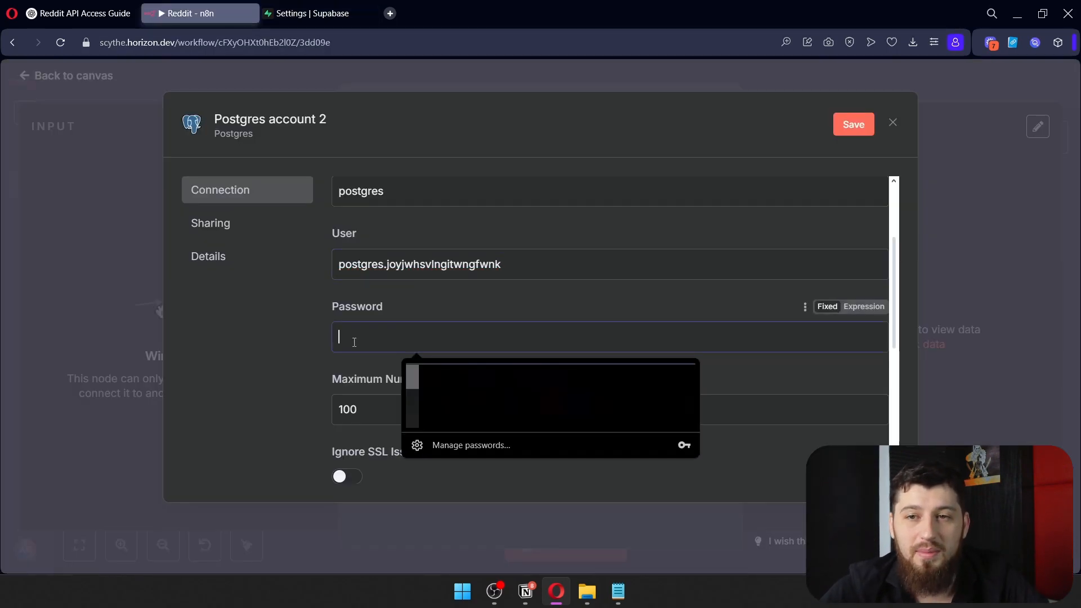
# Paste the database password from Supabase Database settings, set port 6543, and save
pyautogui.click(314, 14)
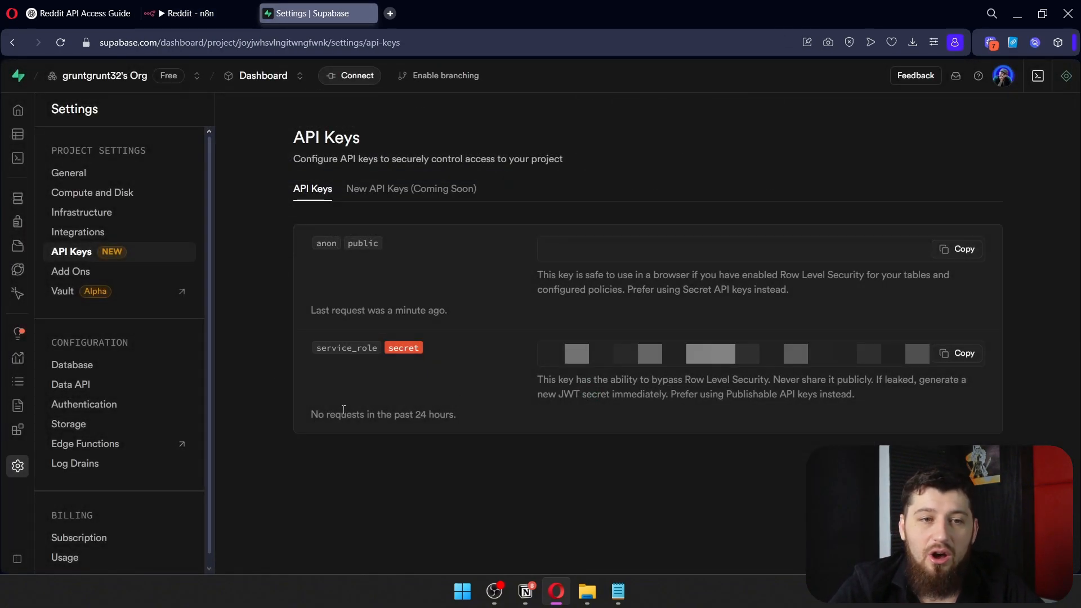
pyautogui.click(72, 365)
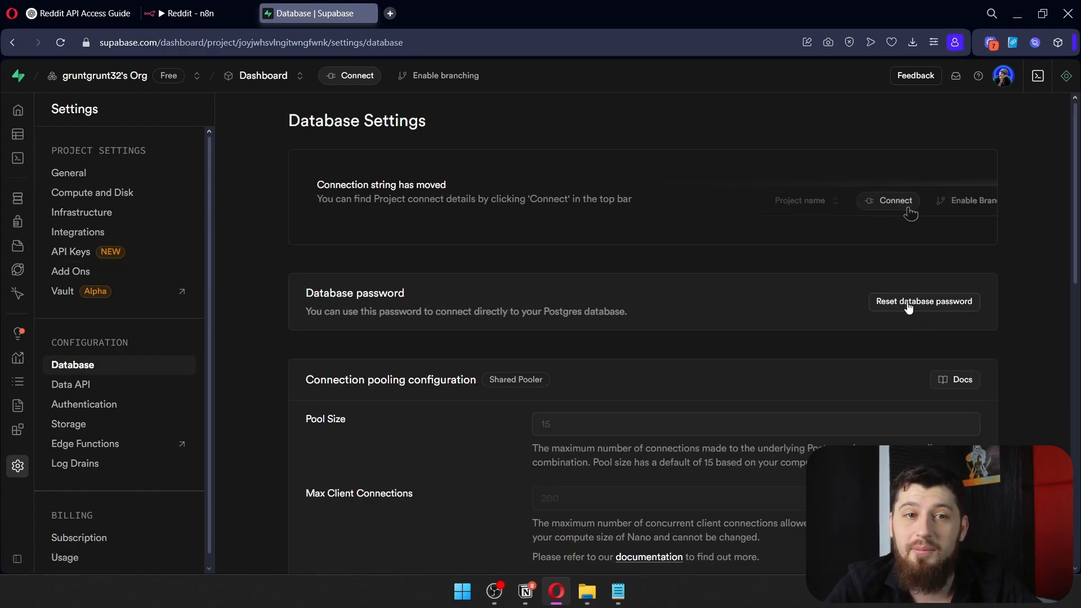
pyautogui.click(199, 14)
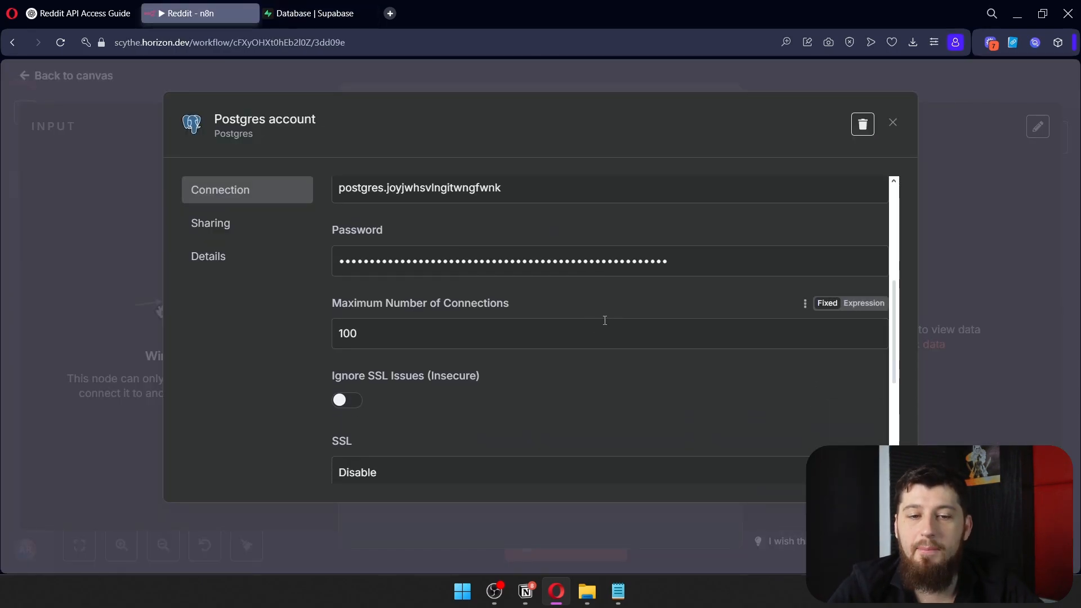
pyautogui.scroll(-3)
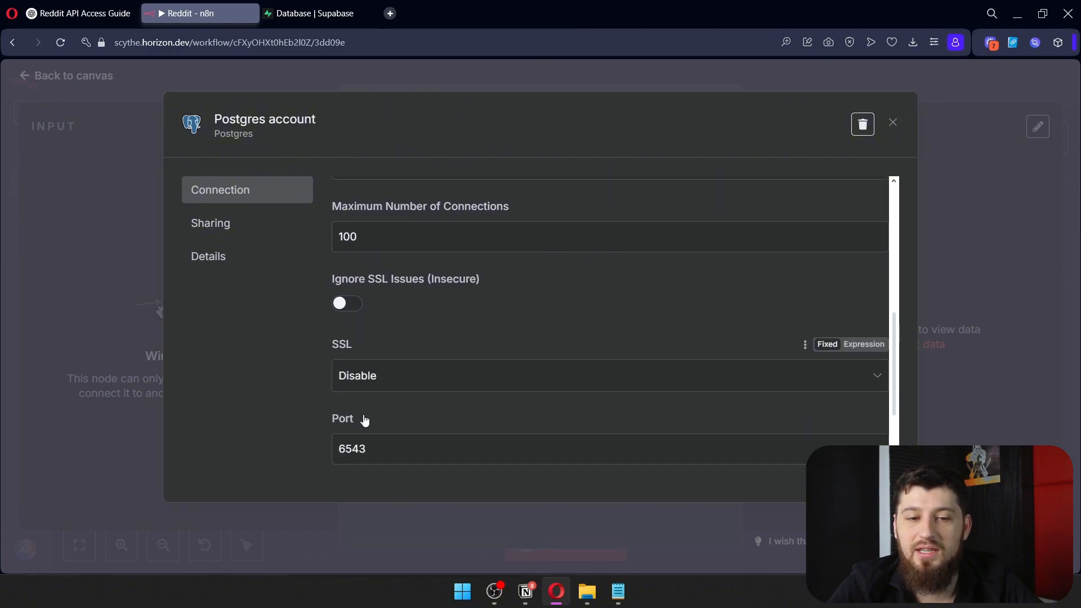